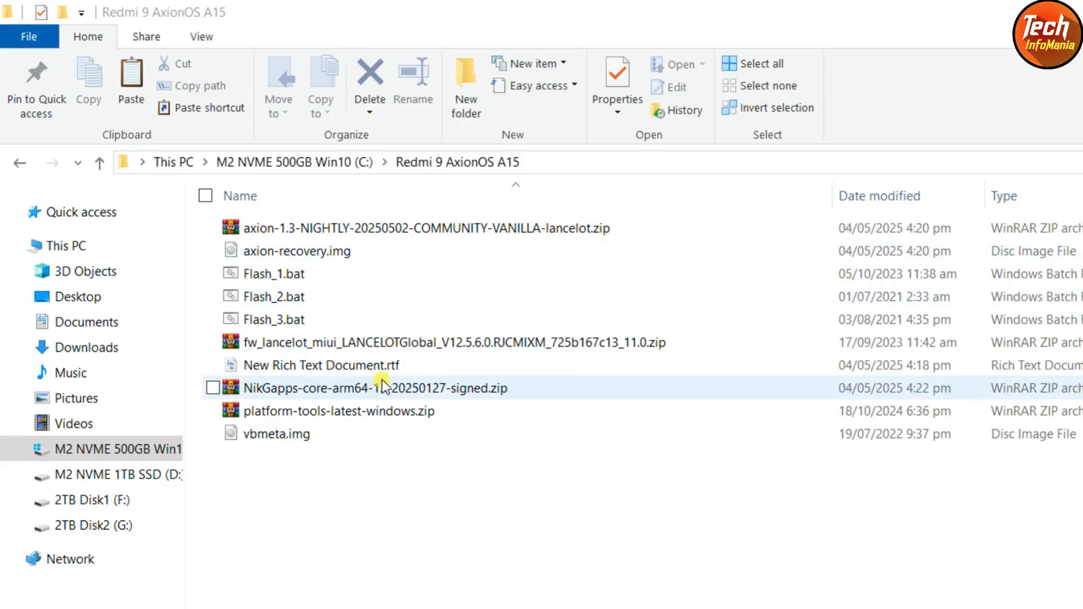
# Step: Select the AxionOS nightly ROM zip in the Redmi 9 AxionOS A15 folder
pyautogui.click(422, 228)
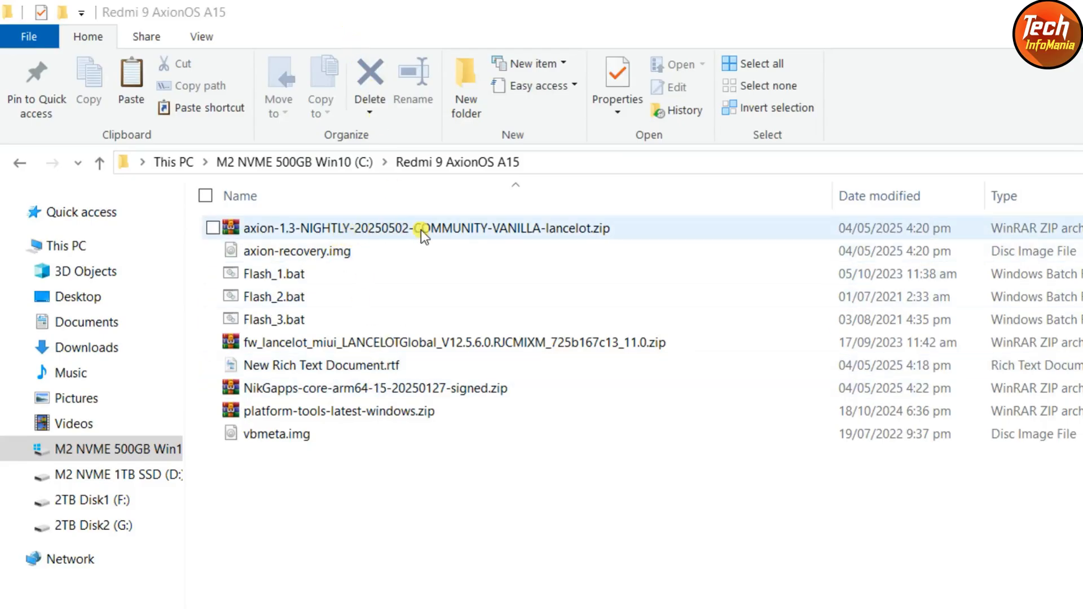
pyautogui.moveTo(469, 238)
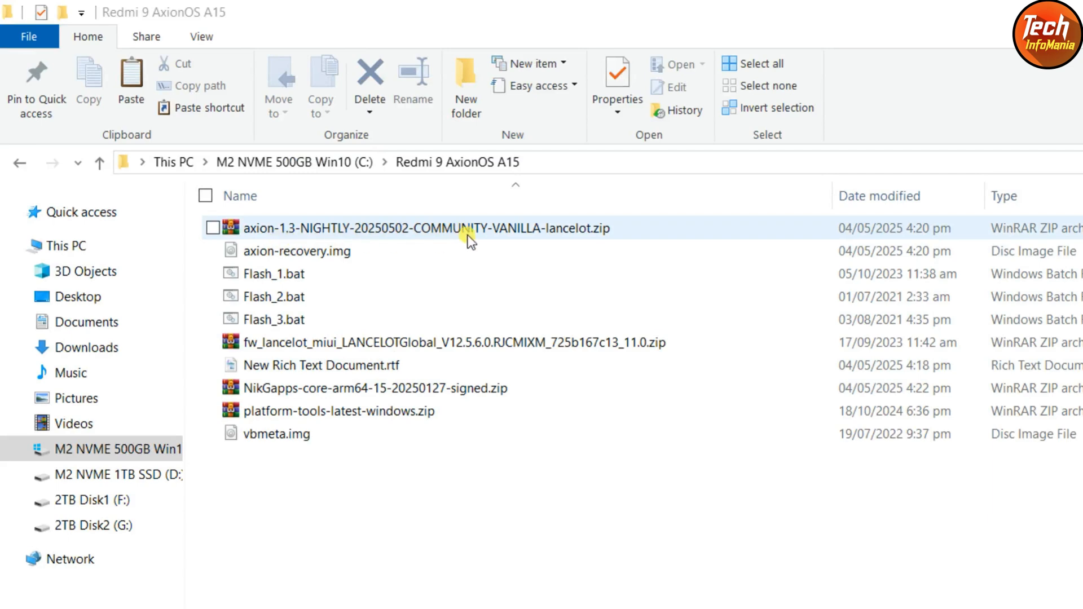
pyautogui.moveTo(391, 239)
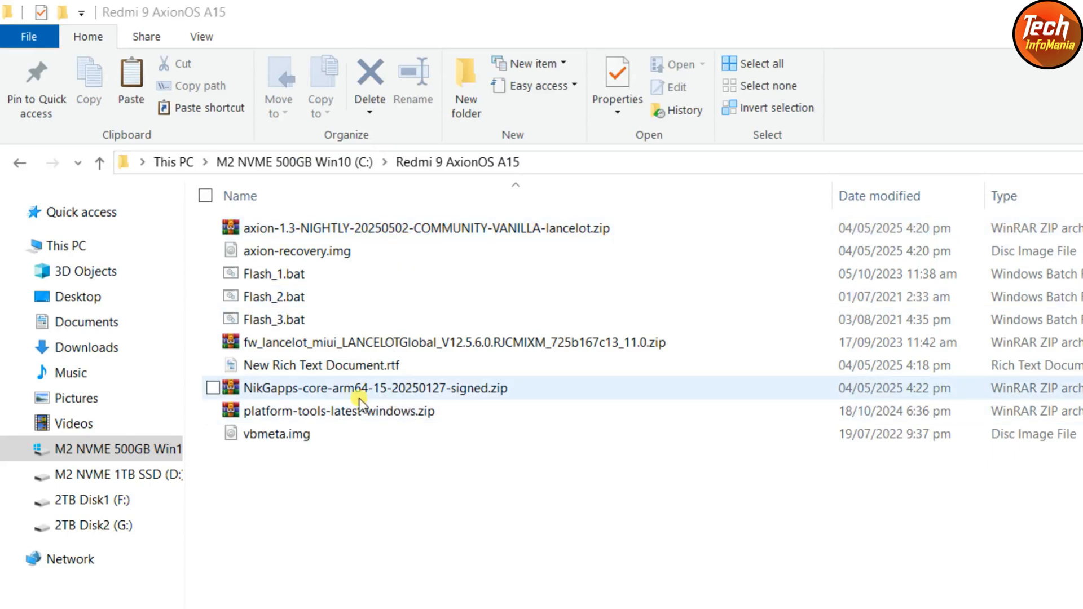
pyautogui.moveTo(450, 396)
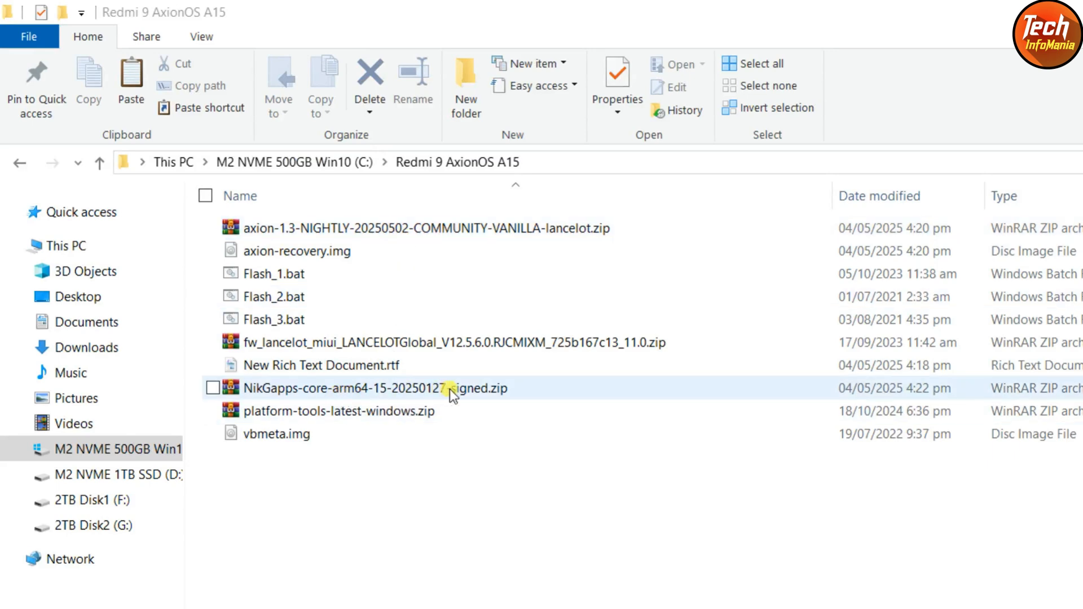
pyautogui.moveTo(456, 342)
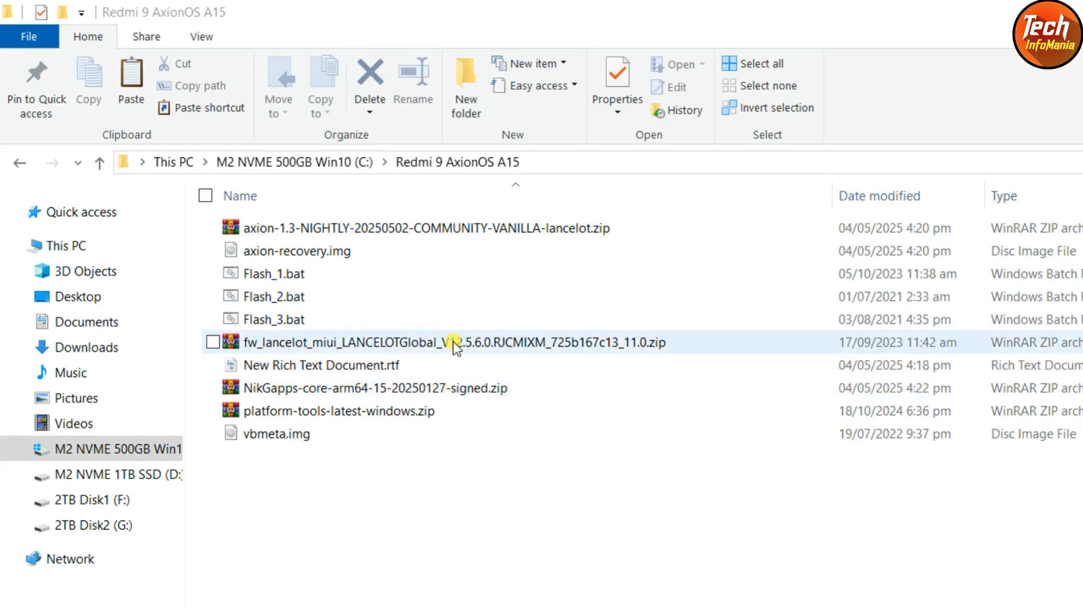
pyautogui.moveTo(494, 353)
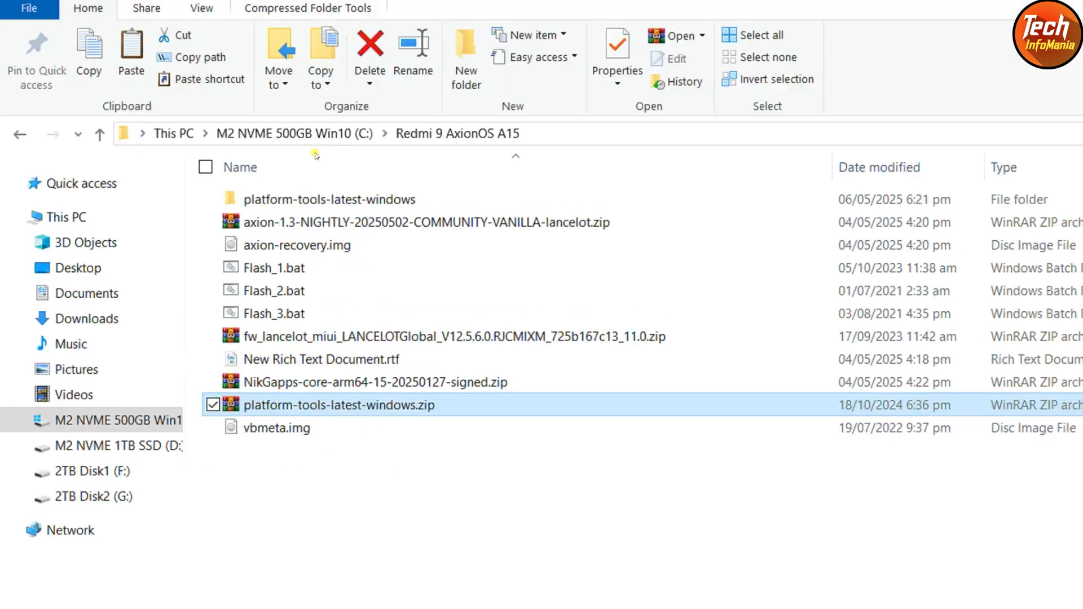
# Step: Select the recovery image, AxionOS ROM zip, lancelot firmware zip, NikGapps zip and vbmeta.img together
pyautogui.click(297, 247)
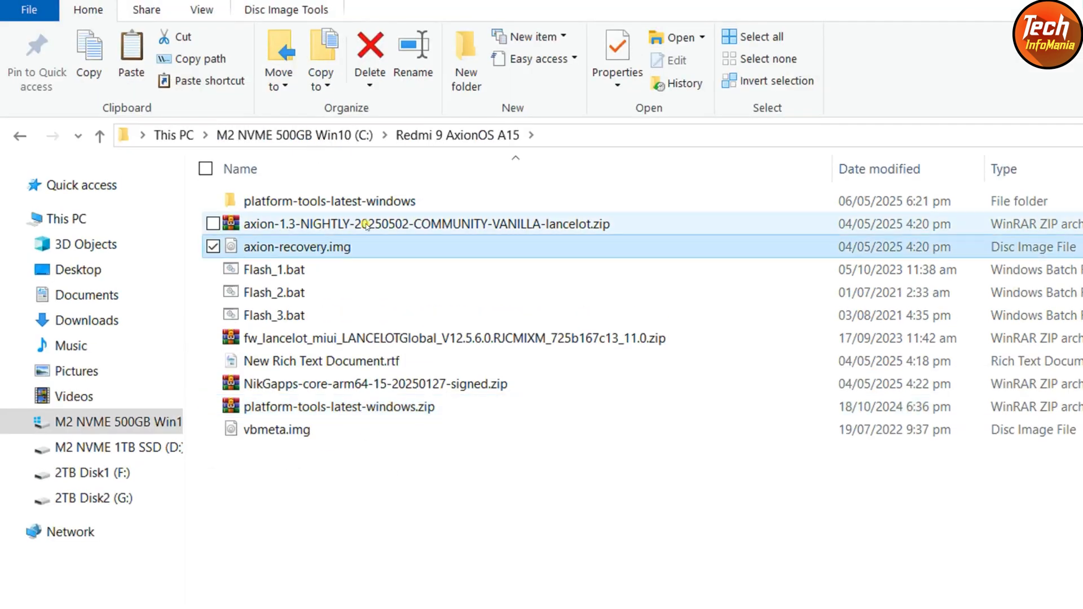
pyautogui.click(213, 270)
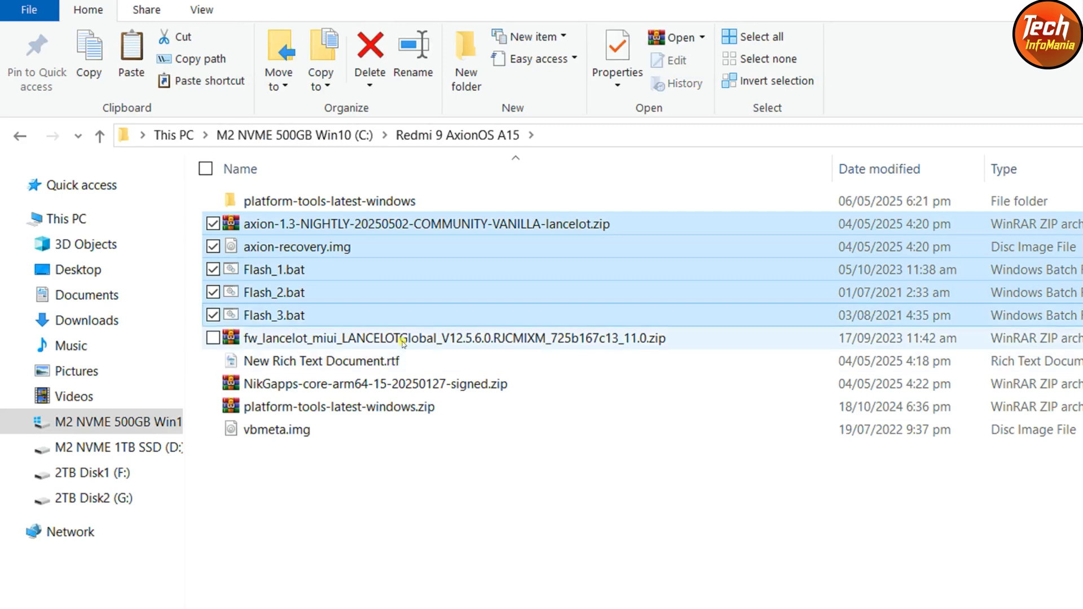
pyautogui.click(213, 337)
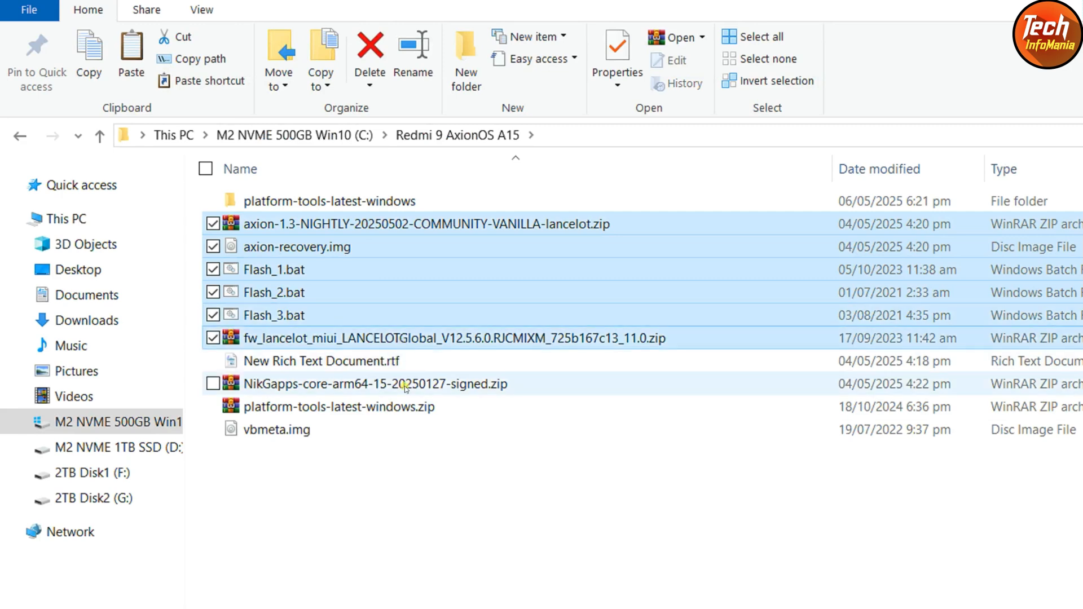
pyautogui.click(213, 383)
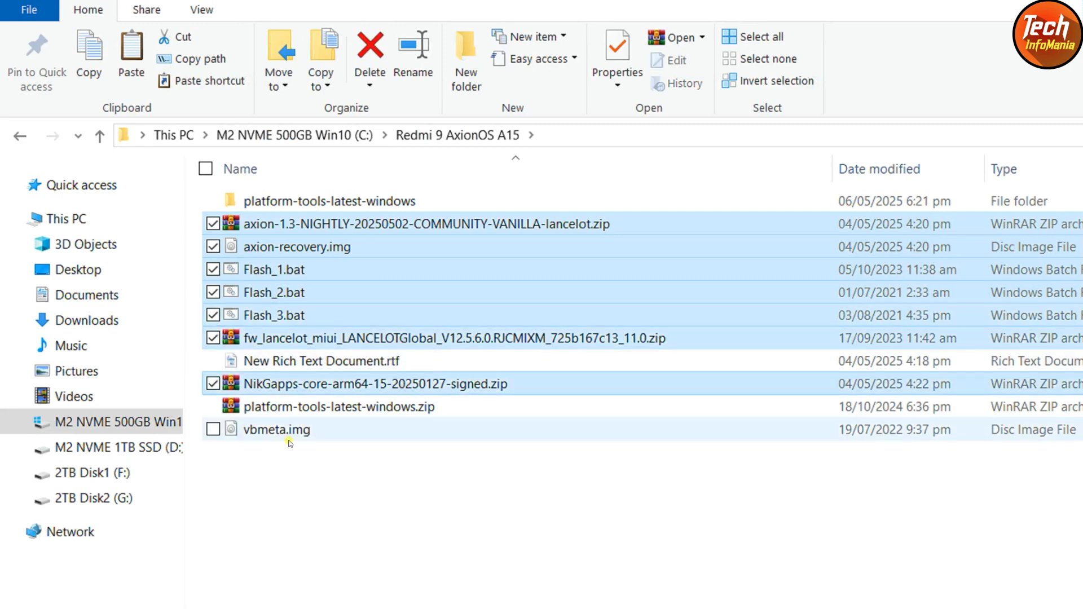
pyautogui.click(213, 429)
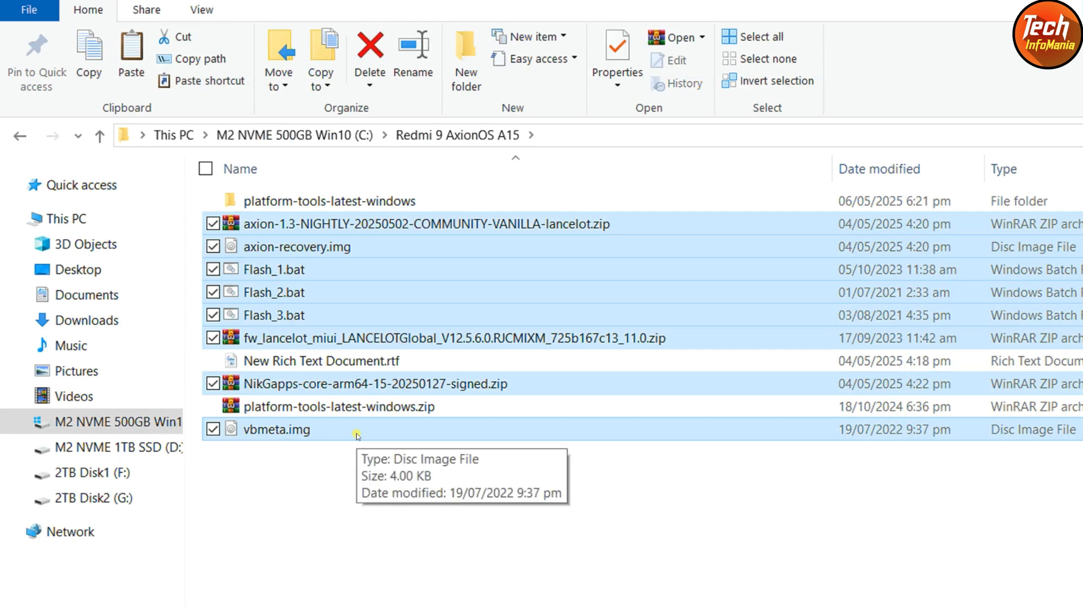
pyautogui.moveTo(338, 272)
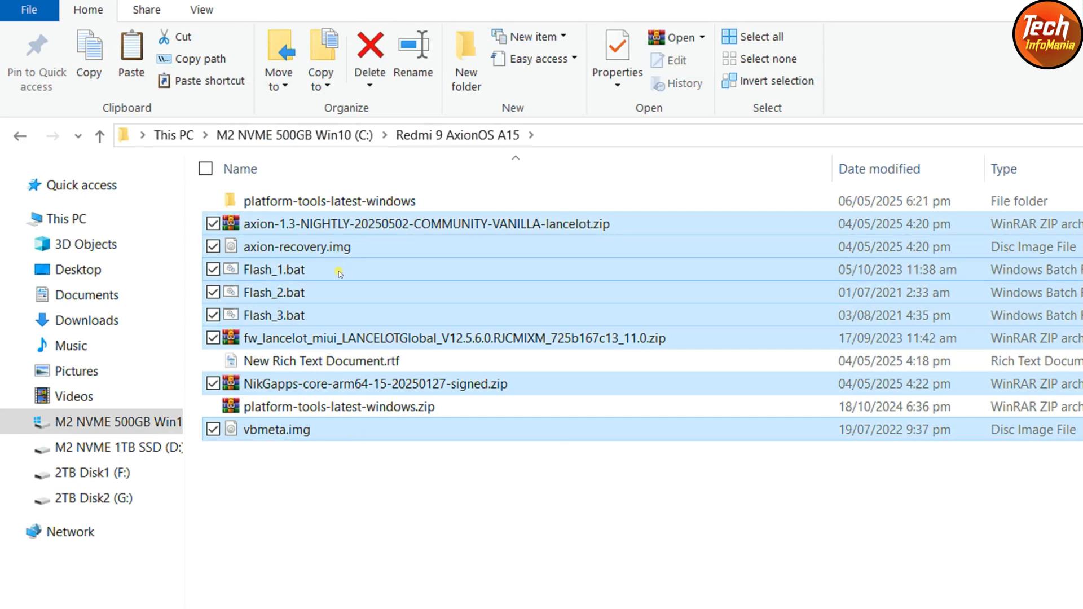
pyautogui.moveTo(425, 259)
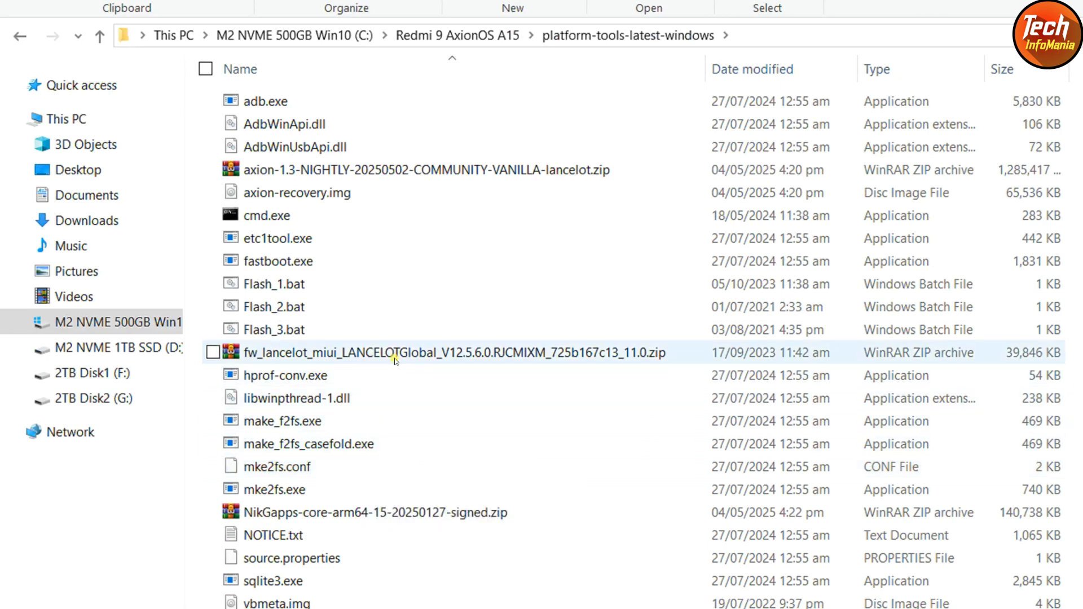
pyautogui.moveTo(393, 358)
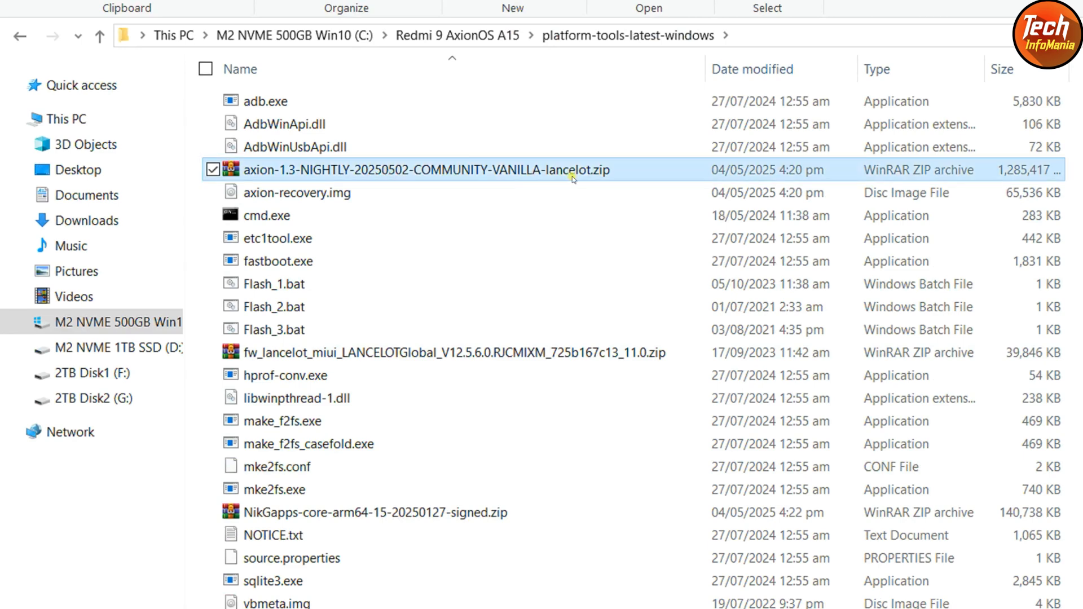
pyautogui.moveTo(630, 177)
pyautogui.write('rom')
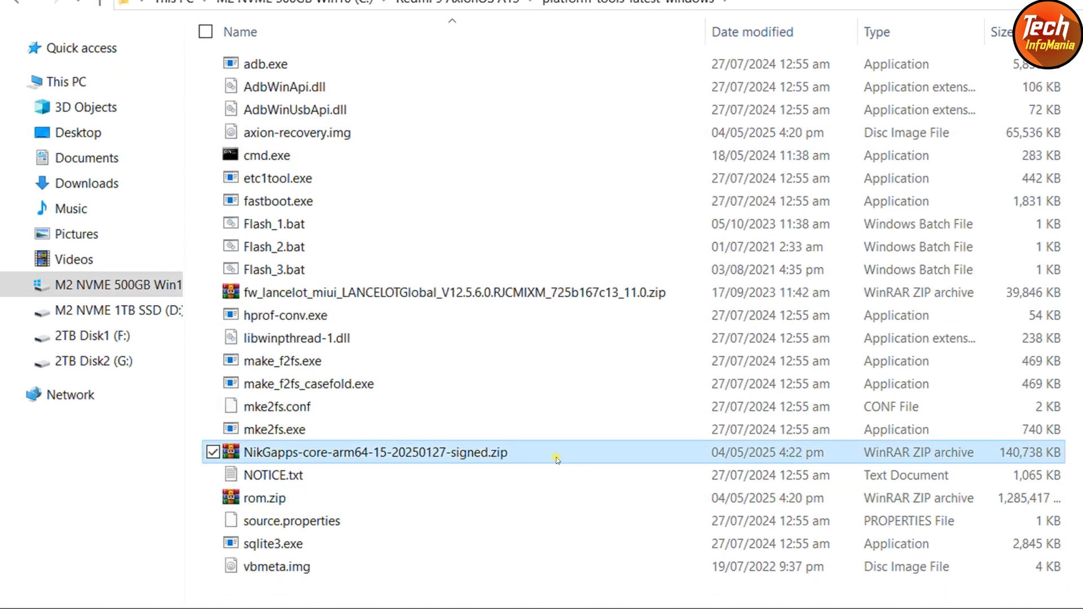
pyautogui.moveTo(566, 457)
pyautogui.write('gapps')
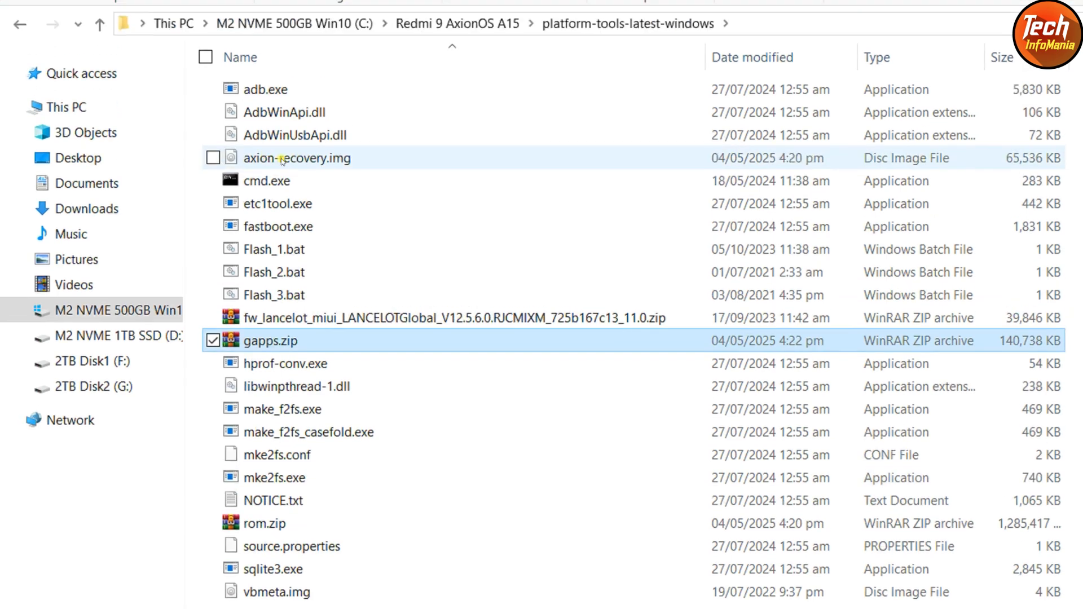
pyautogui.moveTo(360, 165)
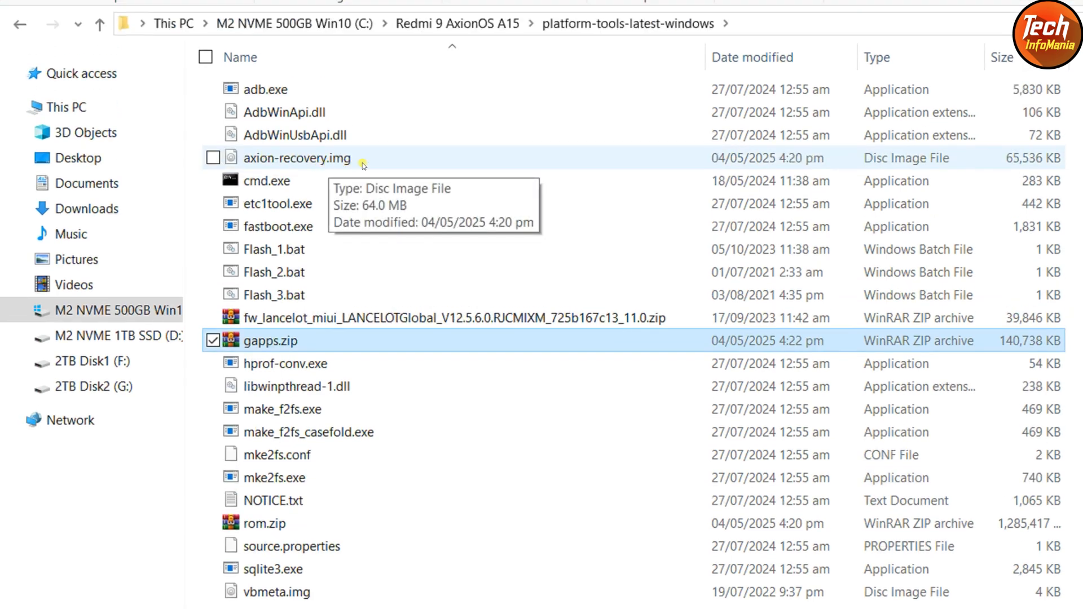
# Step: Start renaming the recovery image file to recovery.img
pyautogui.doubleClick(297, 158)
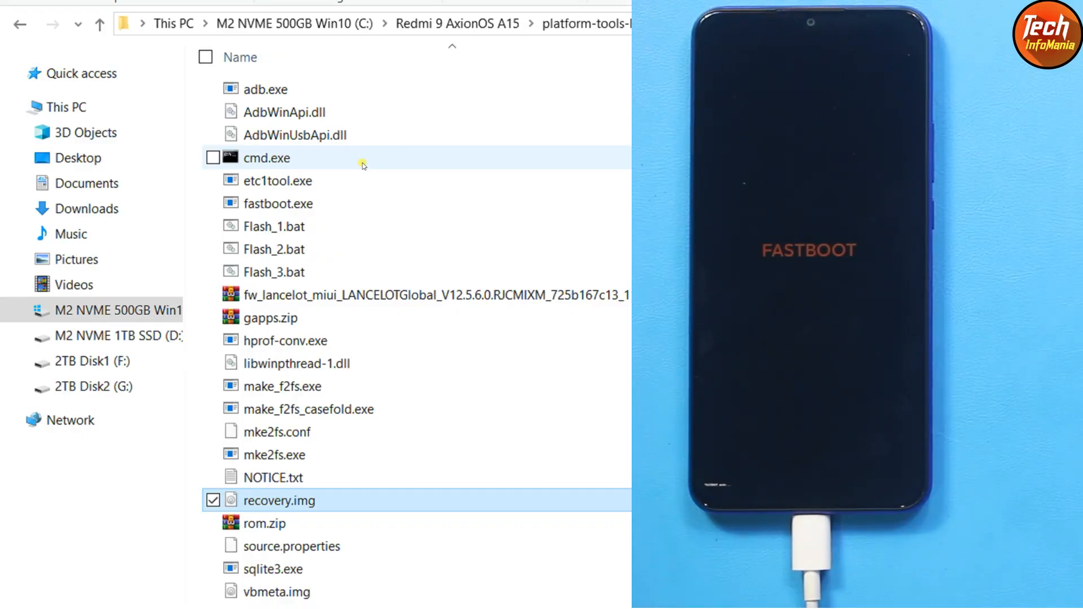
pyautogui.moveTo(276, 228)
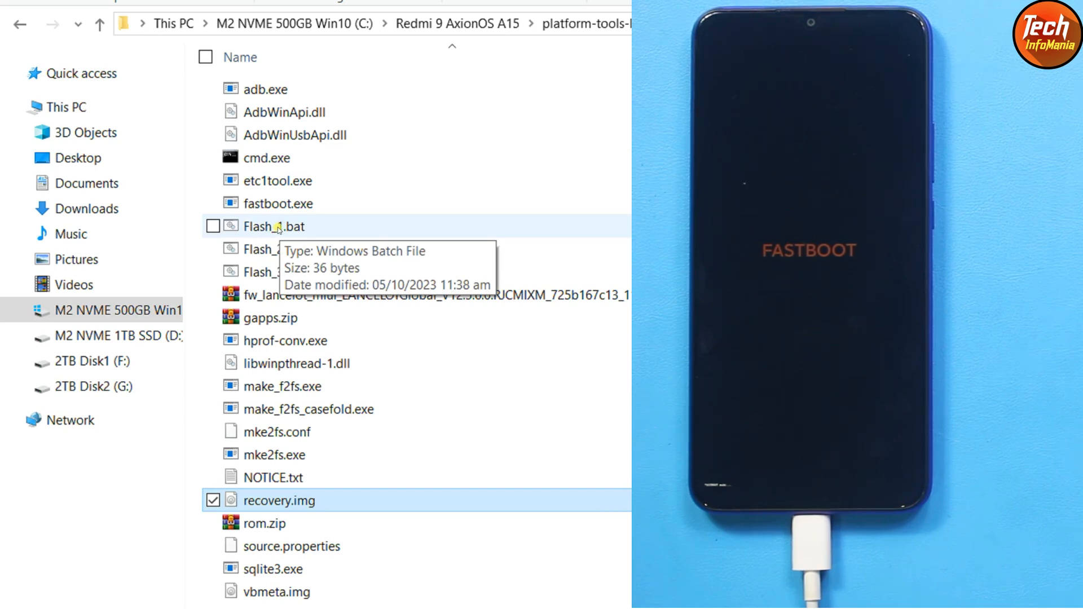
pyautogui.moveTo(284, 232)
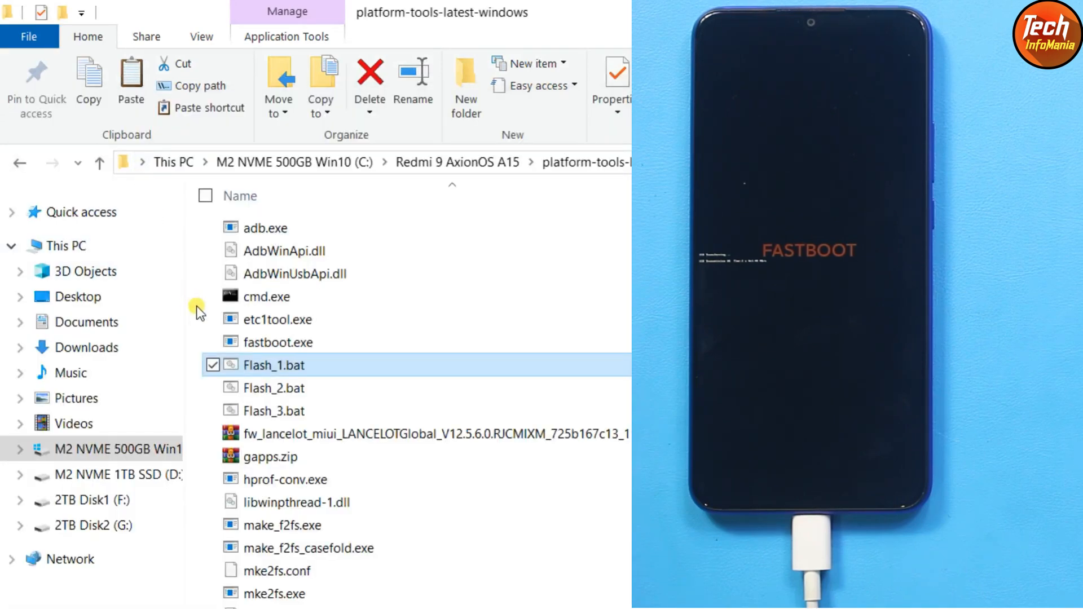
pyautogui.moveTo(288, 392)
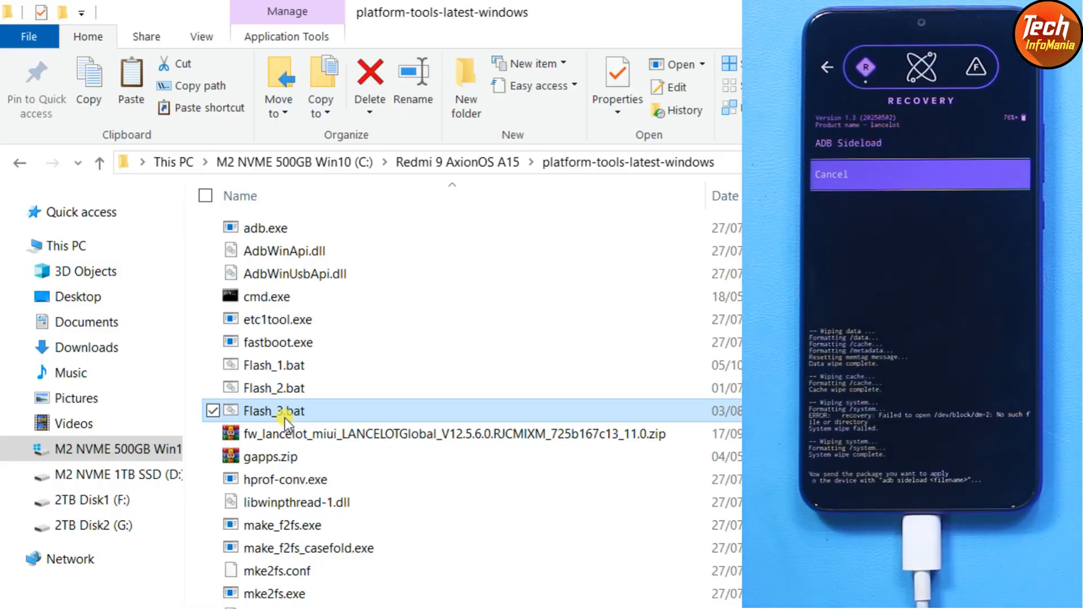
pyautogui.moveTo(290, 319)
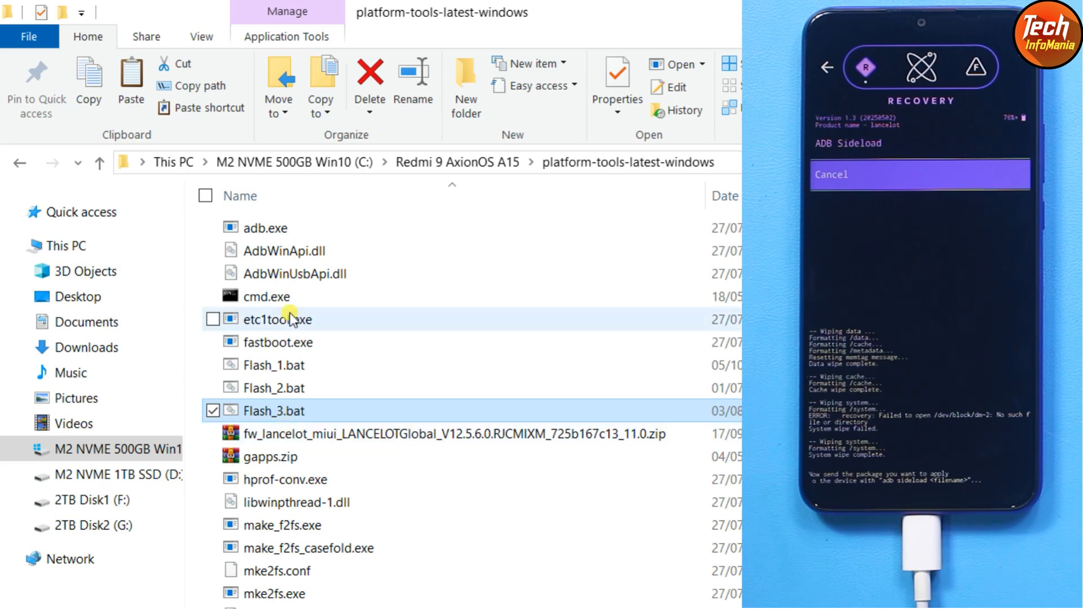
pyautogui.rightClick(265, 295)
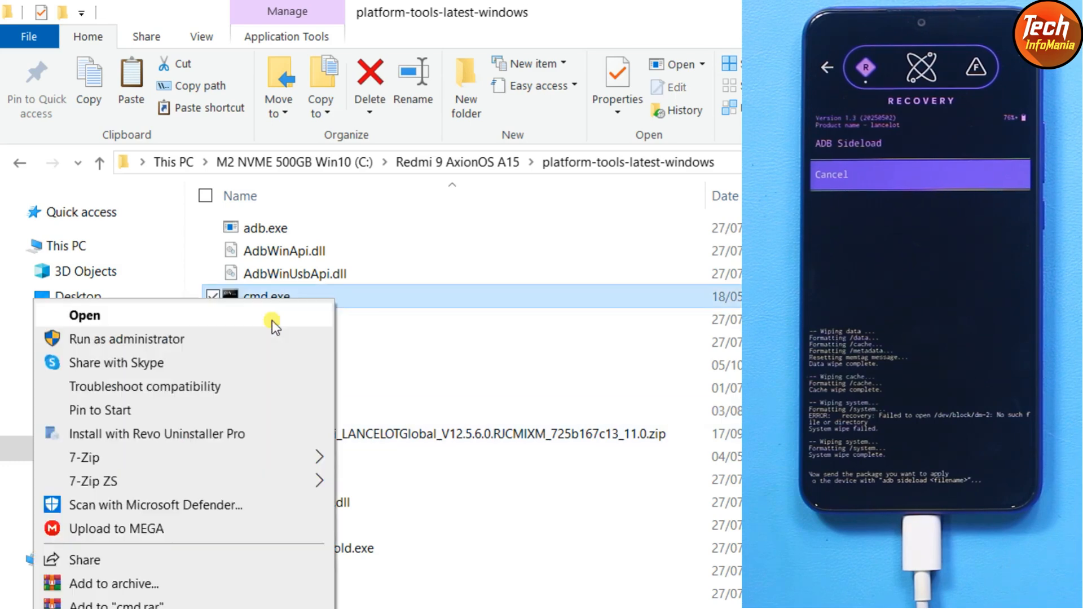
pyautogui.moveTo(178, 352)
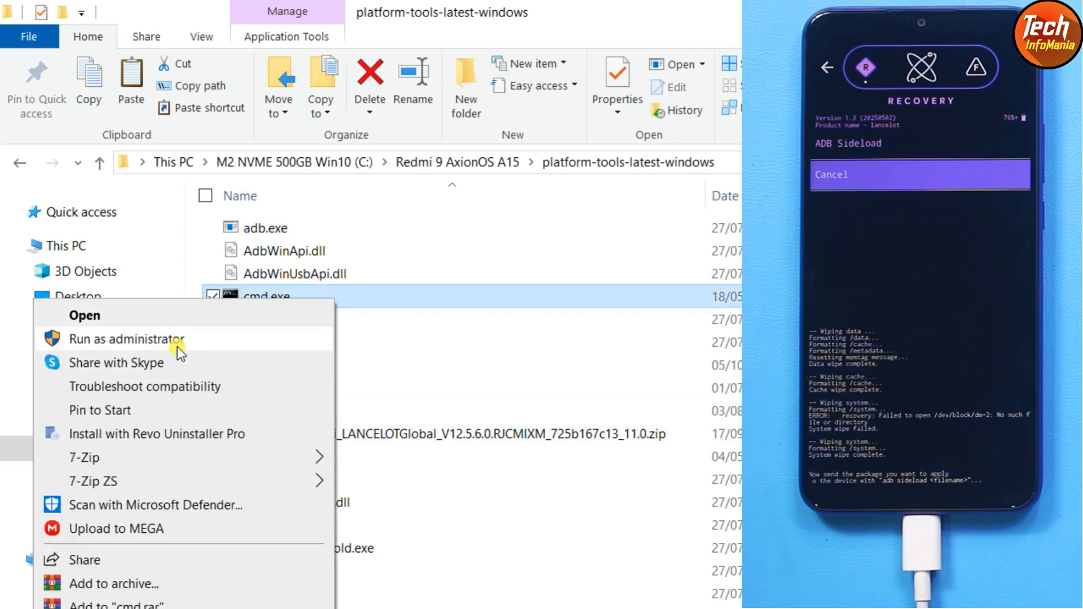
pyautogui.click(126, 339)
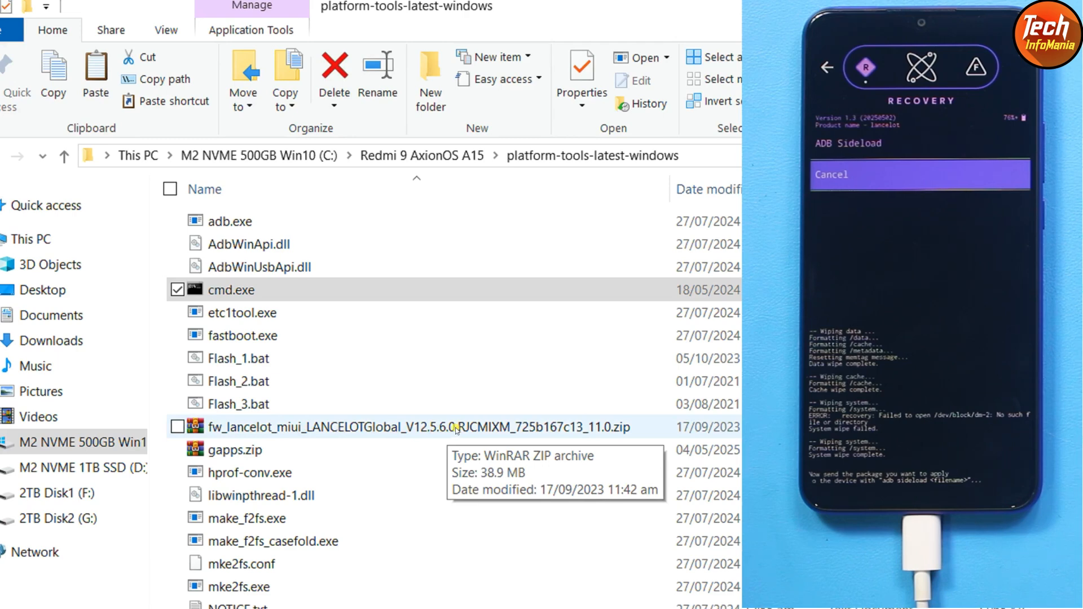
pyautogui.moveTo(265, 336)
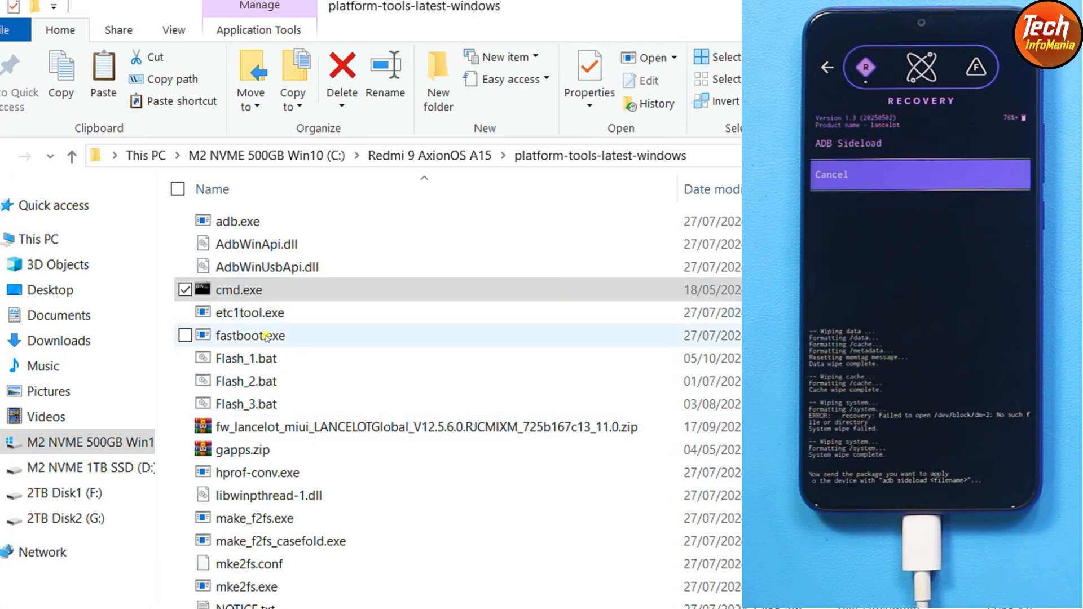
pyautogui.moveTo(270, 455)
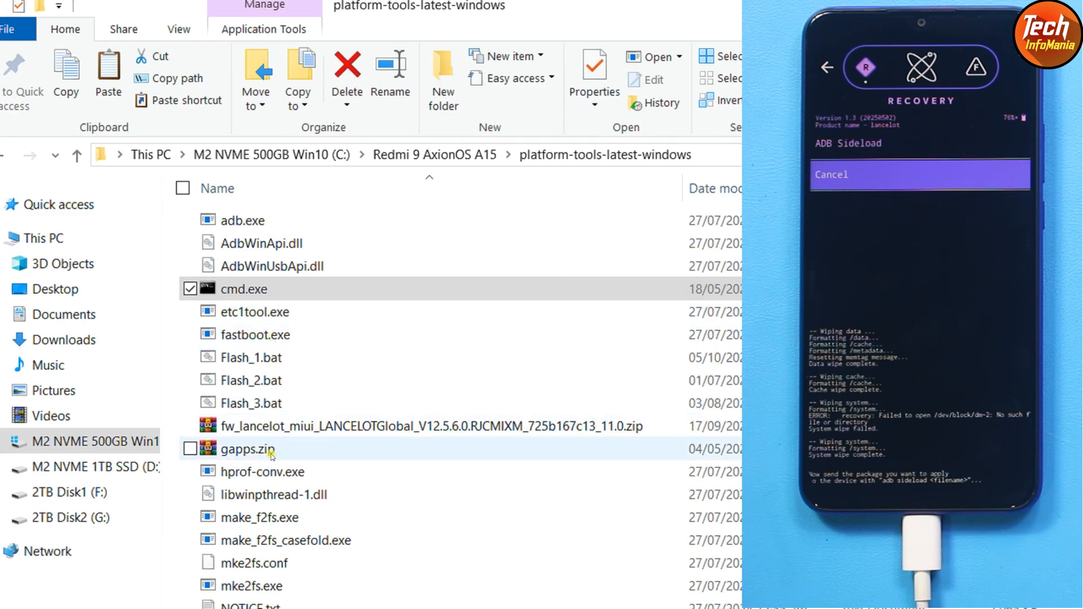
pyautogui.scroll(-3)
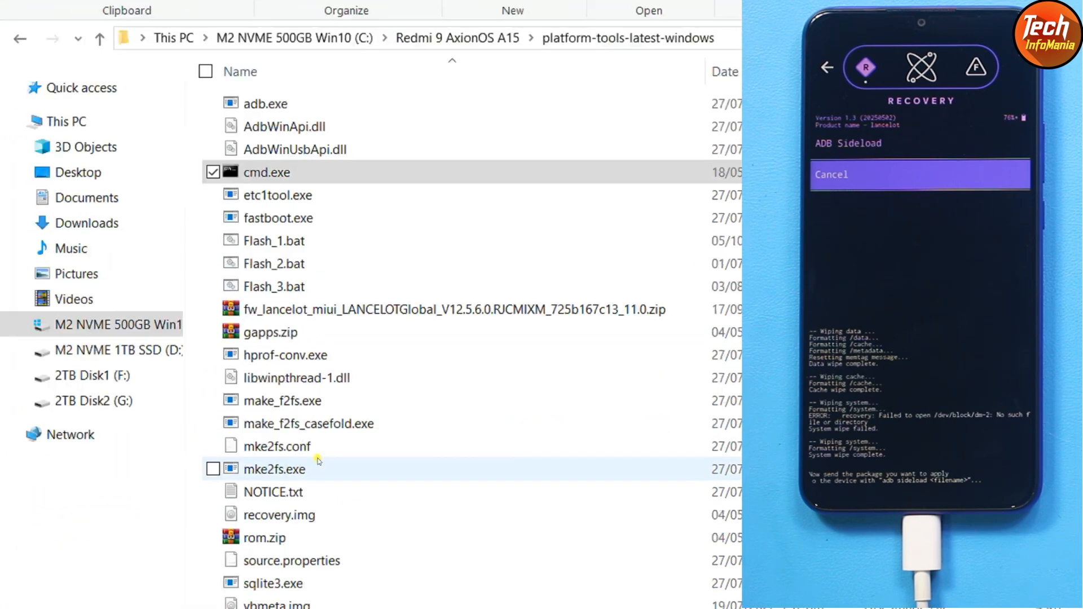
pyautogui.scroll(-3)
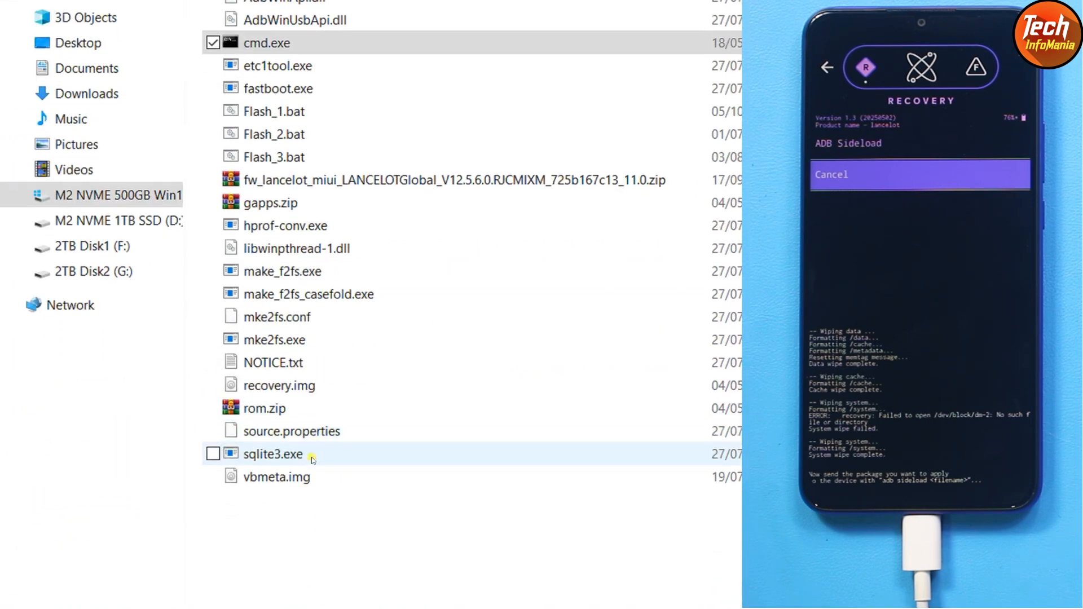
pyautogui.scroll(3)
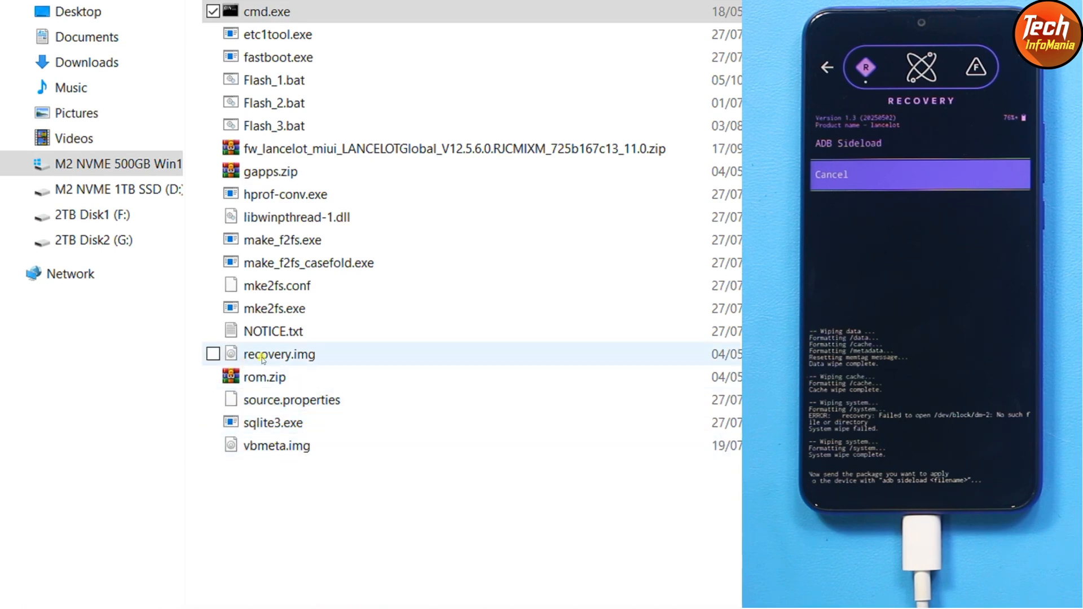
pyautogui.moveTo(278, 354)
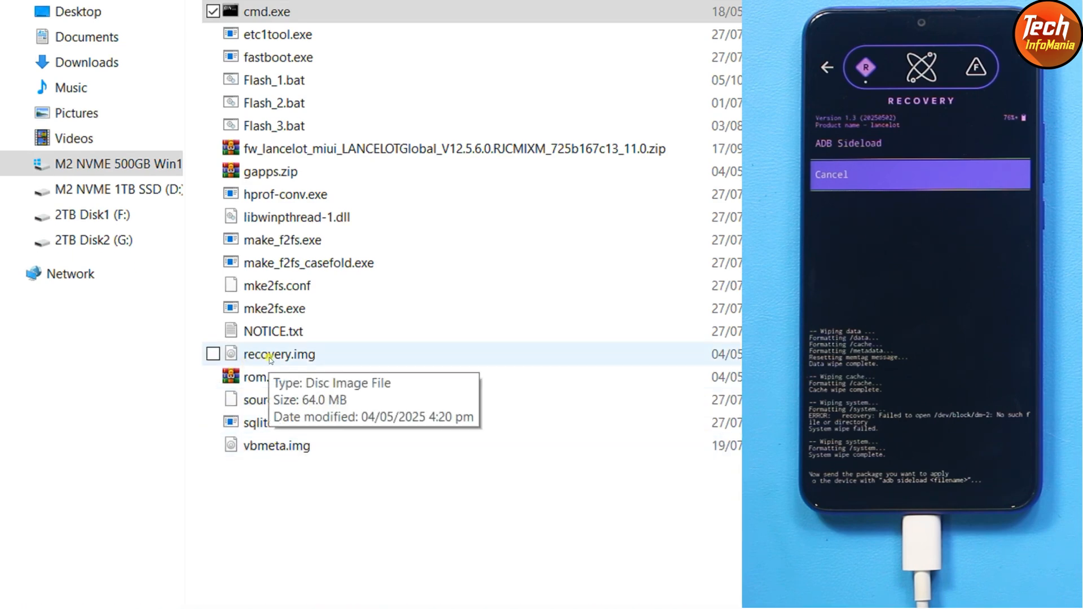
pyautogui.moveTo(474, 148)
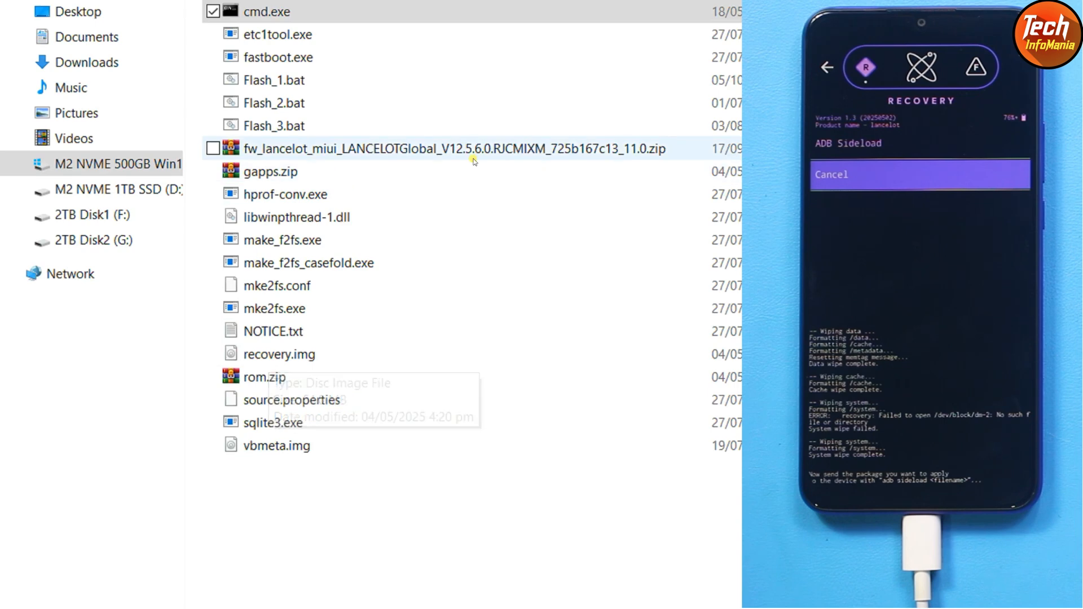
pyautogui.moveTo(475, 148)
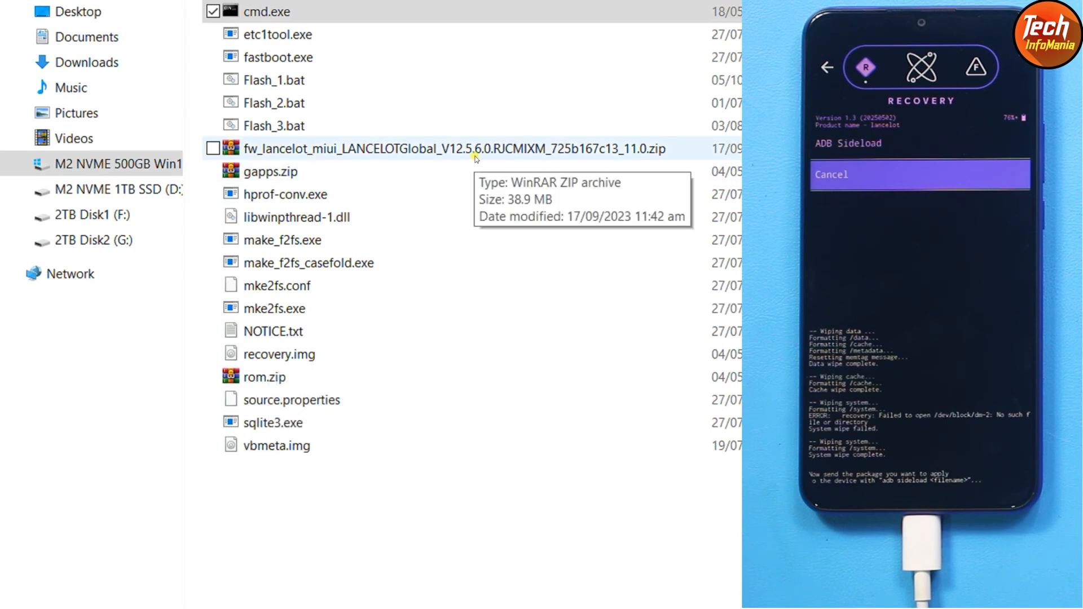
pyautogui.moveTo(448, 155)
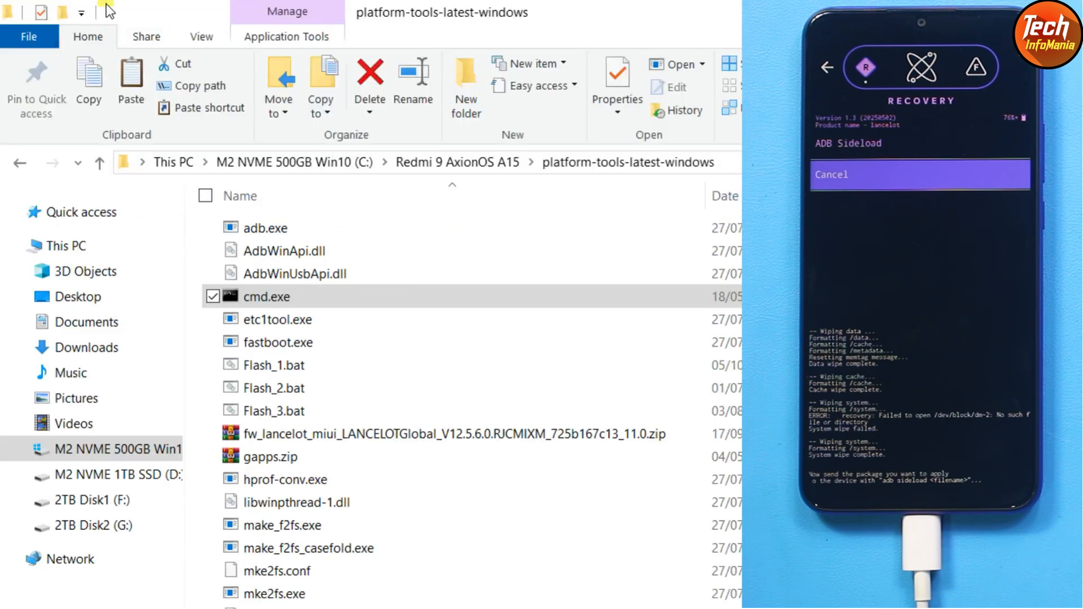
# Step: Run 'adb sideload rom.zip' from a Command Prompt in the platform-tools folder
pyautogui.doubleClick(267, 297)
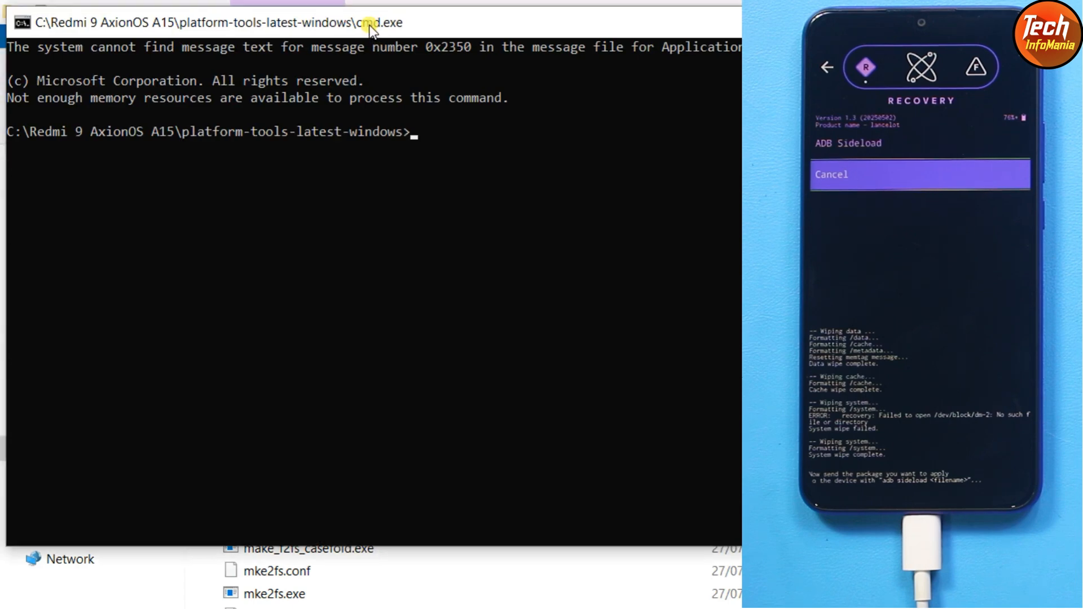
pyautogui.write('adb sidel')
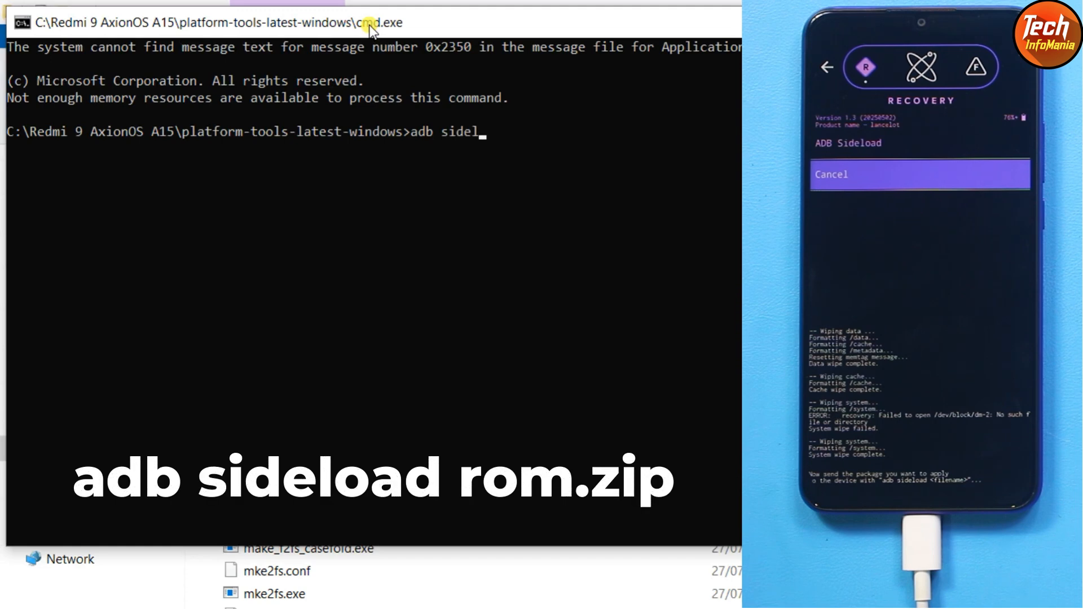
pyautogui.write('oad rom')
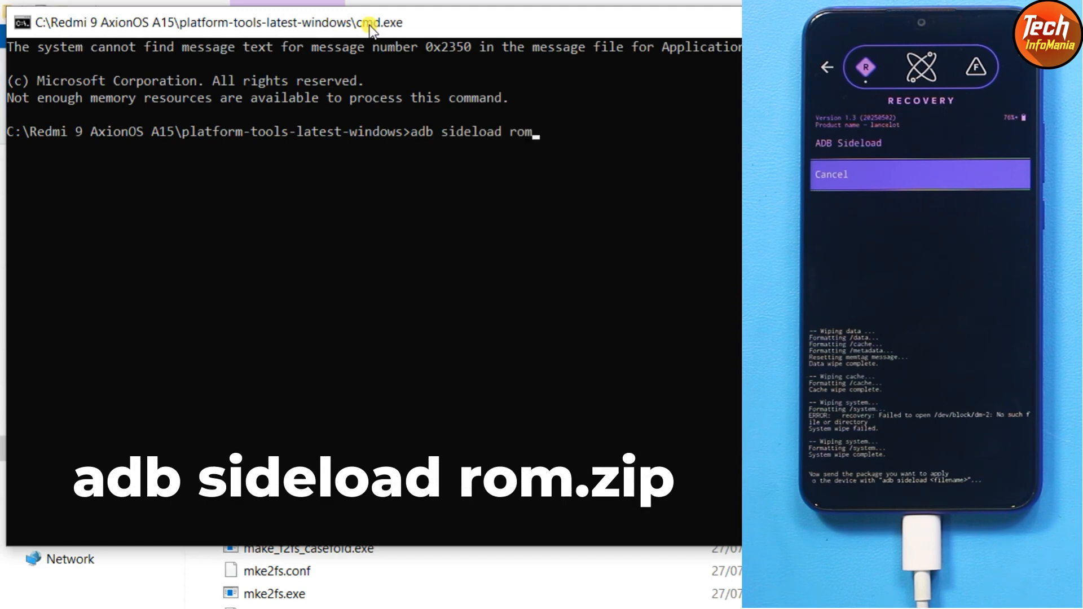
pyautogui.write('.zip')
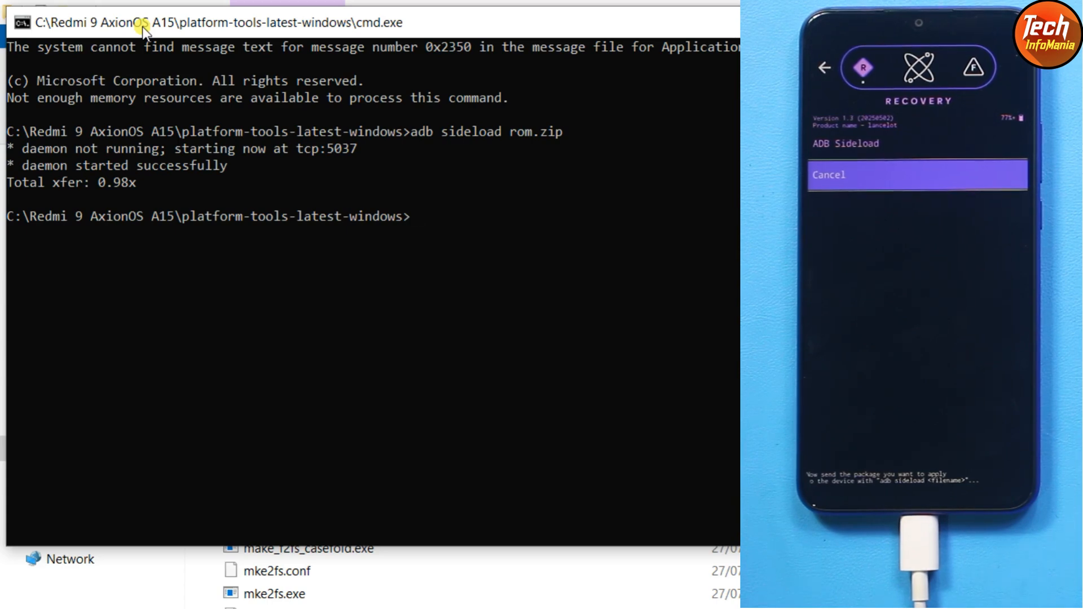
# Step: Run 'adb sideload gapps.zip' to push the NikGapps package to the phone
pyautogui.write('adb sid')
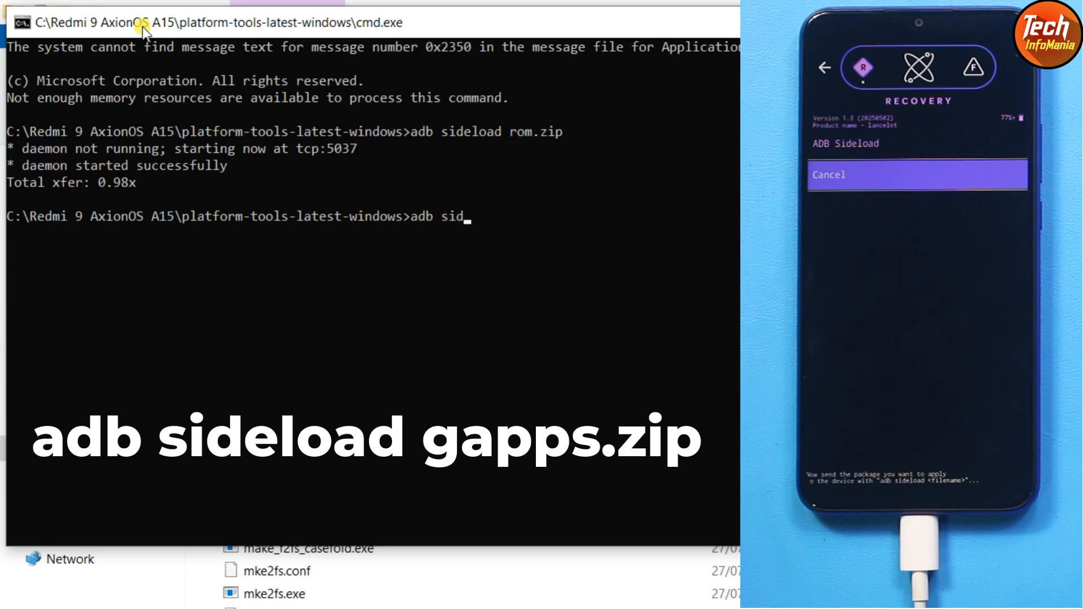
pyautogui.write('eload ga')
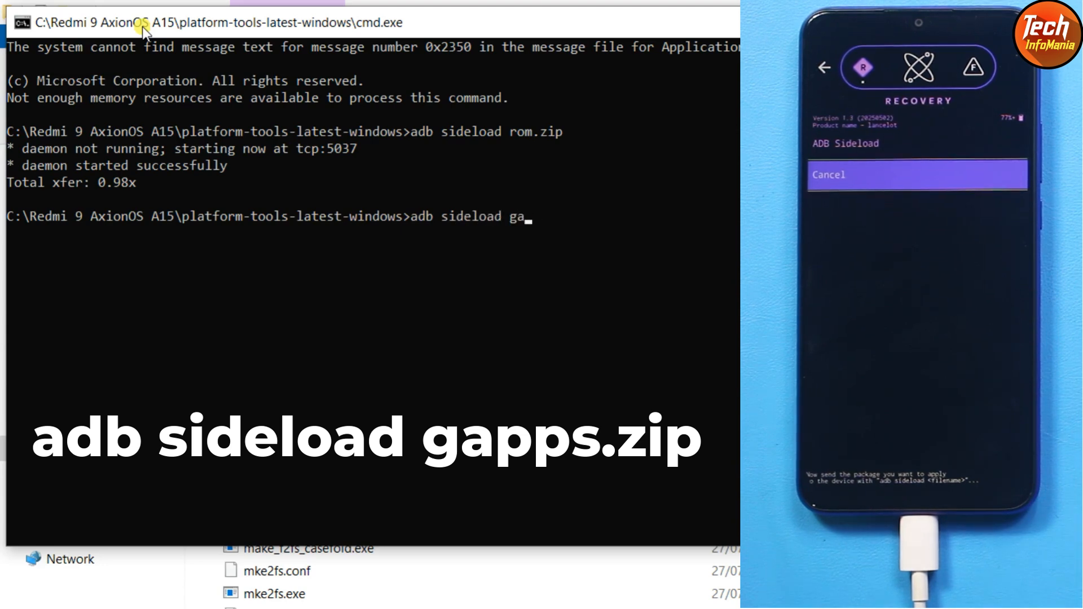
pyautogui.press('Return')
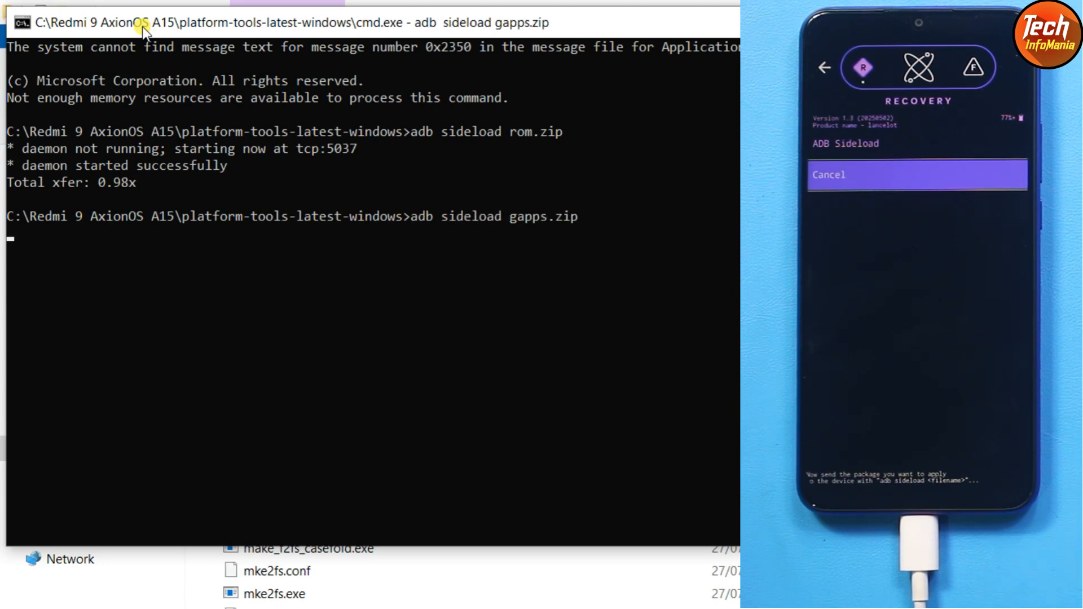